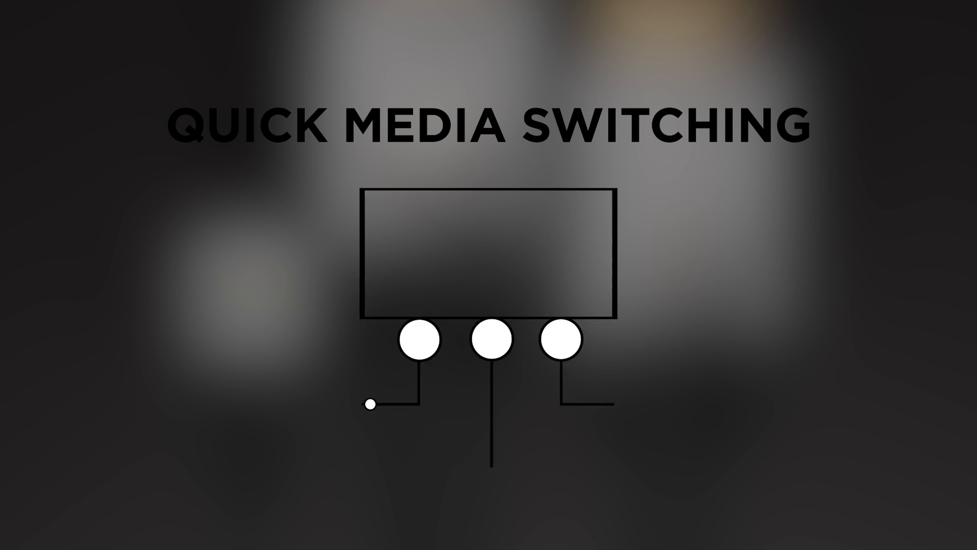
click(417, 338)
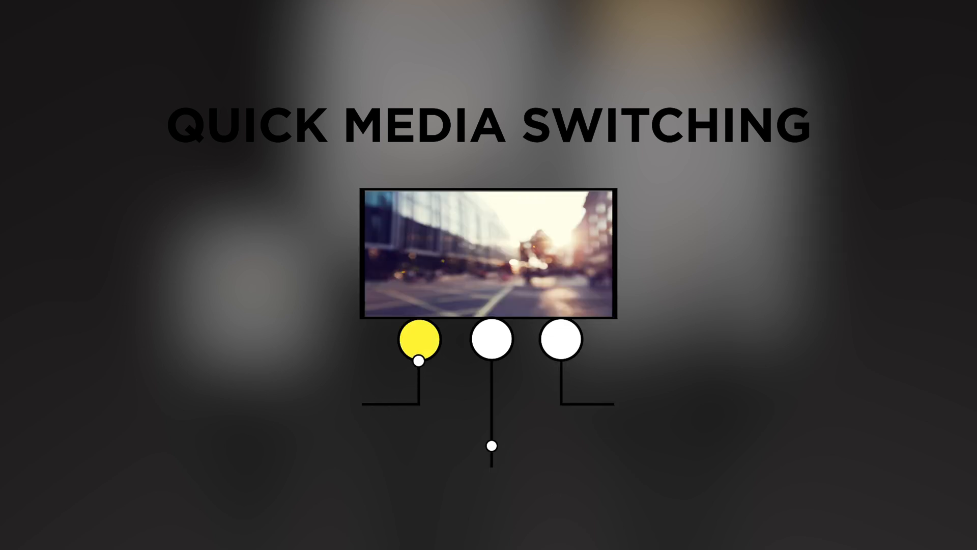